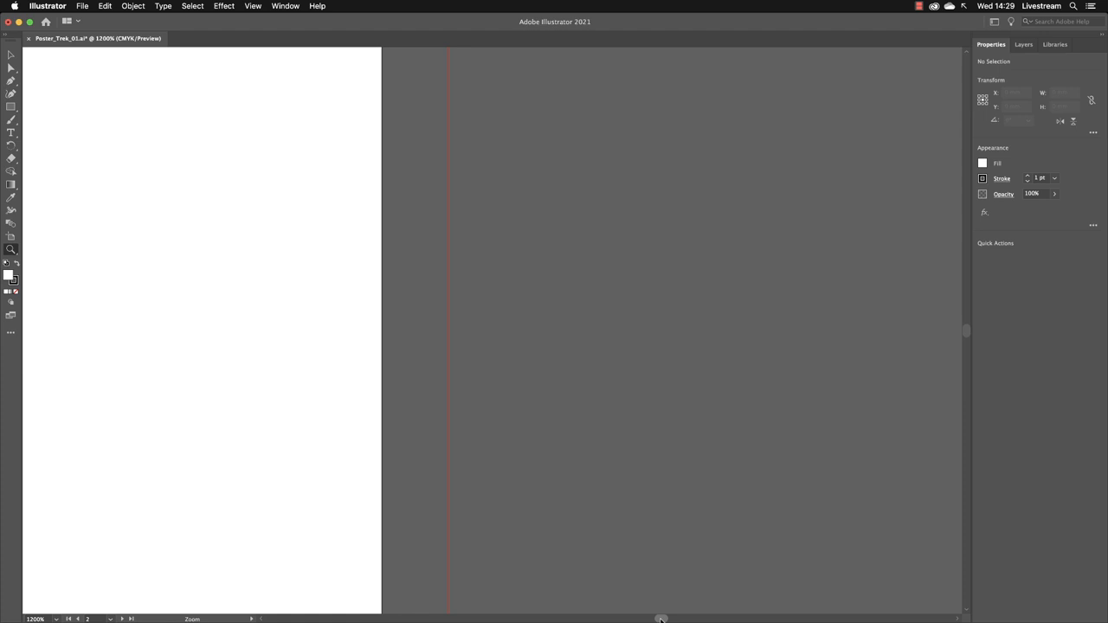
Fit the whole artboard with the backpacker character, faces, hairstyles and backpacks into the window
scroll(right, 3)
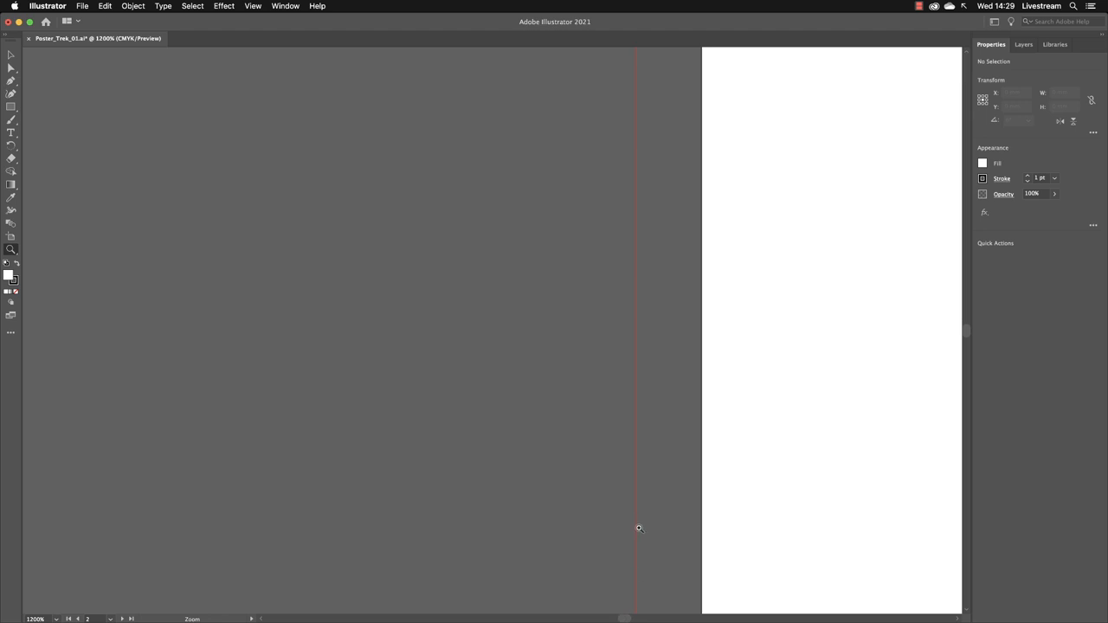
drag(624, 618, 606, 618)
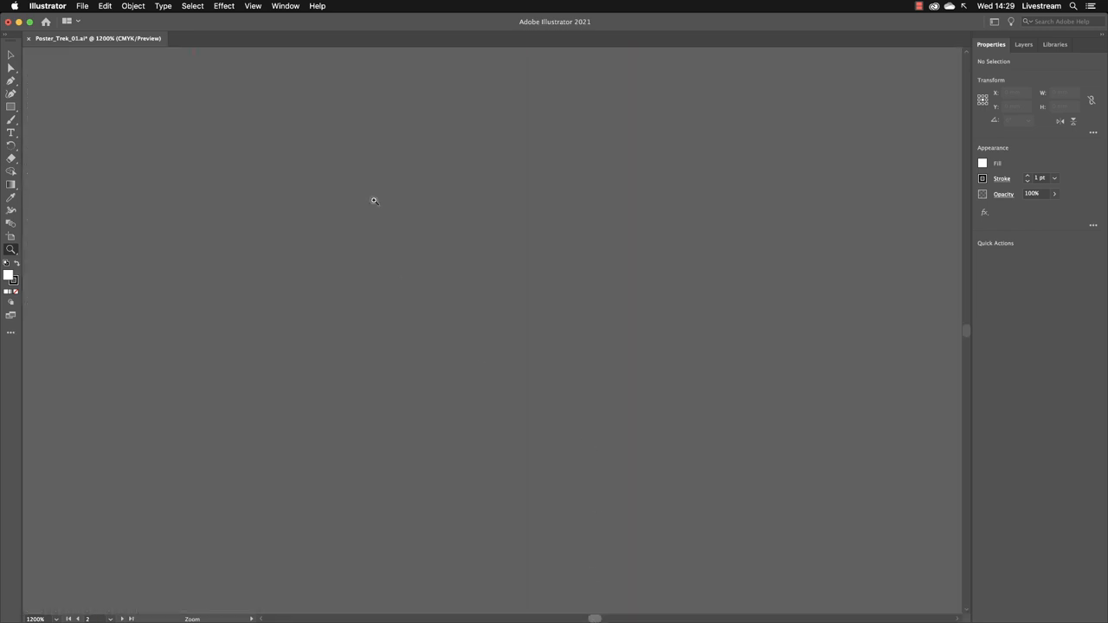
click(253, 7)
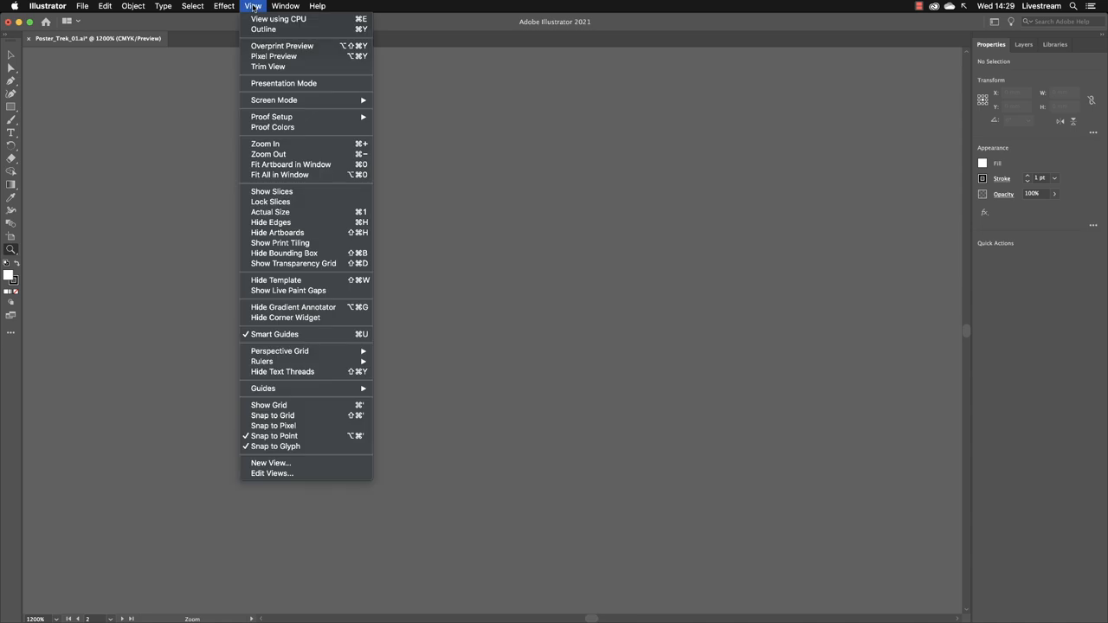
mouse_move(290, 164)
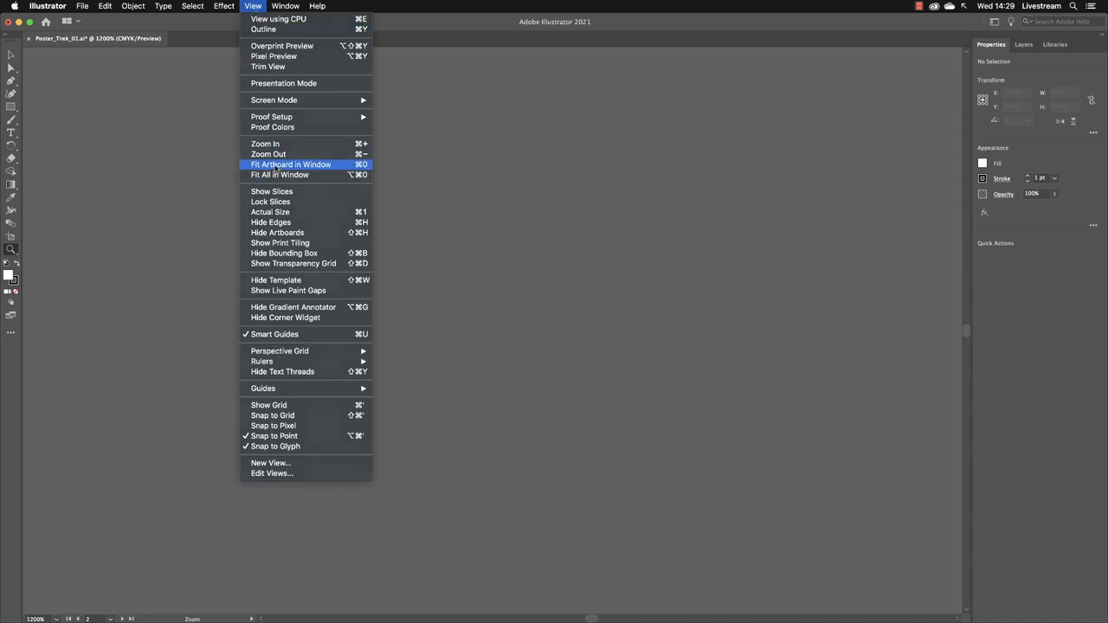
click(291, 165)
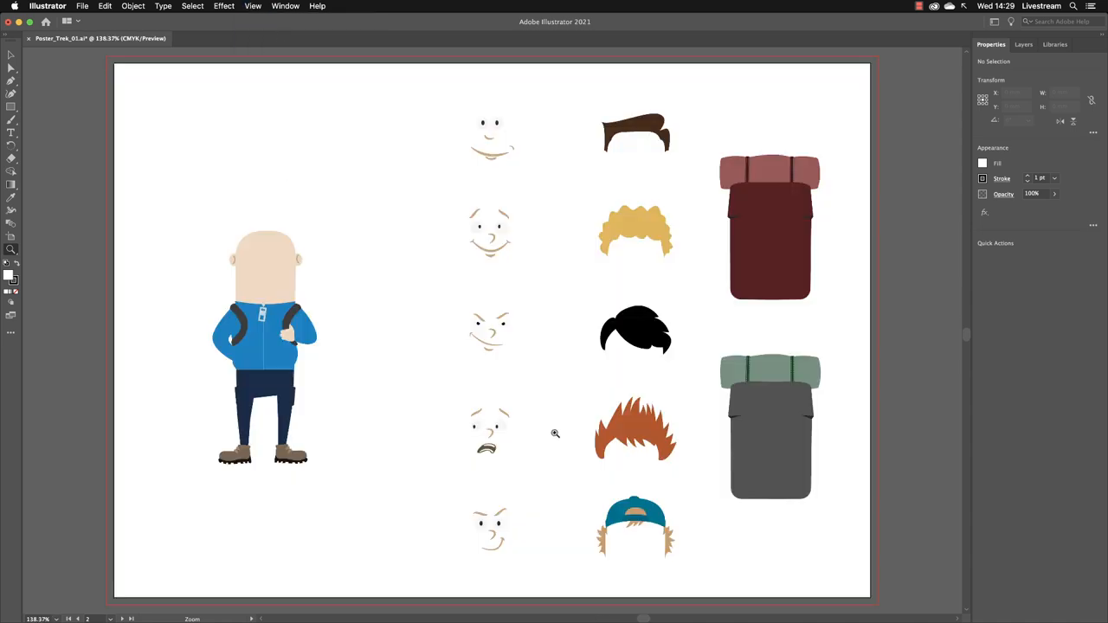